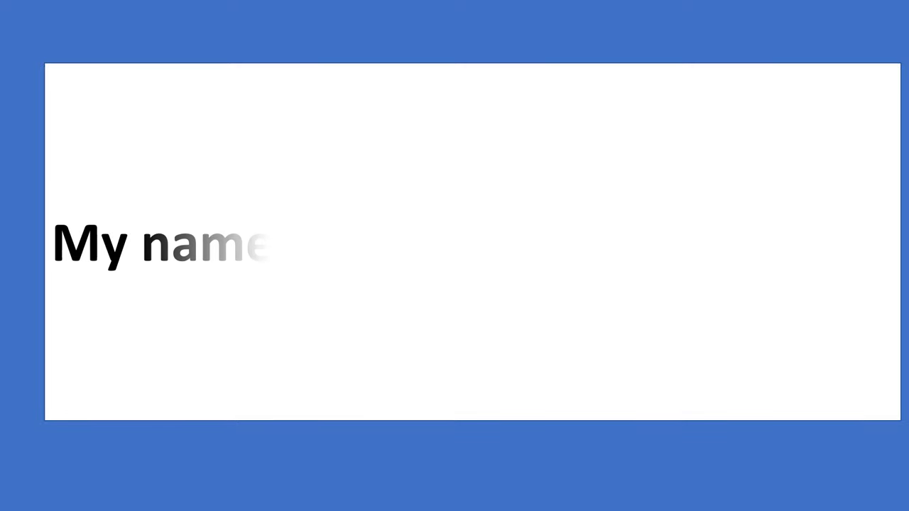
pyautogui.write('is Dave. I am 8')
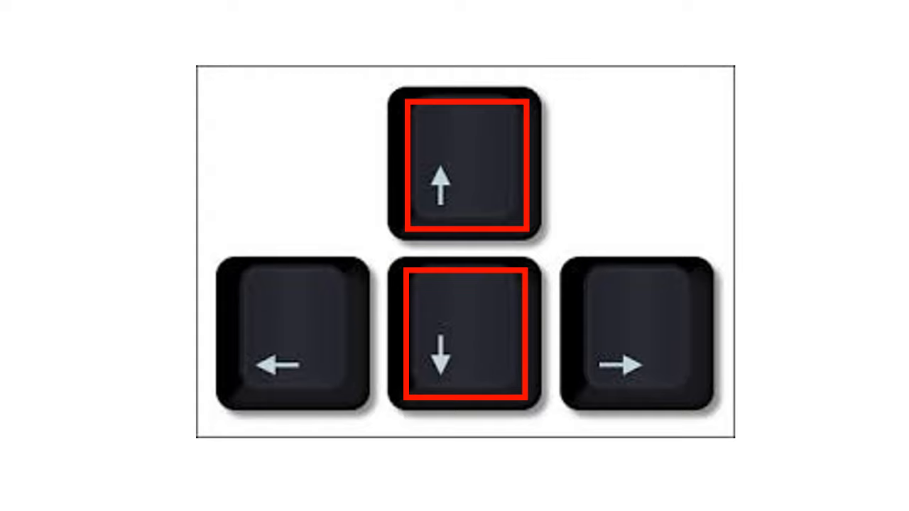
pyautogui.press('right')
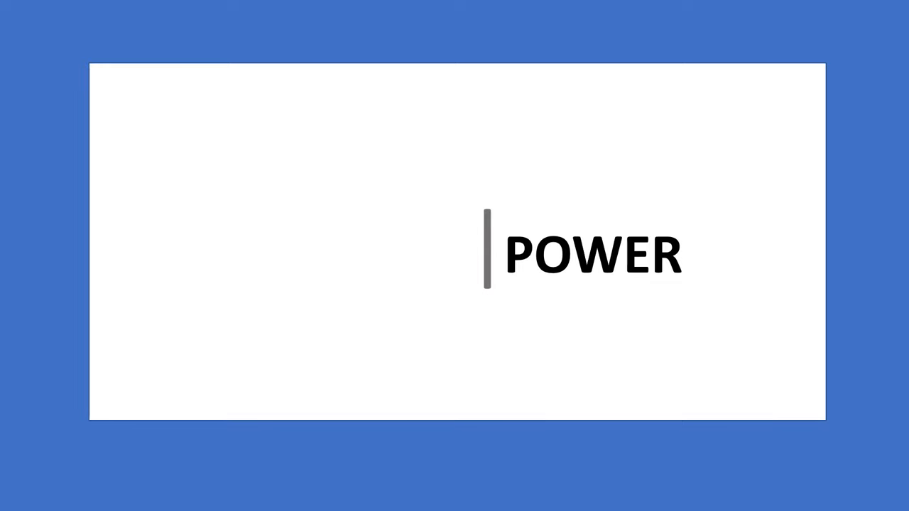
pyautogui.press('right')
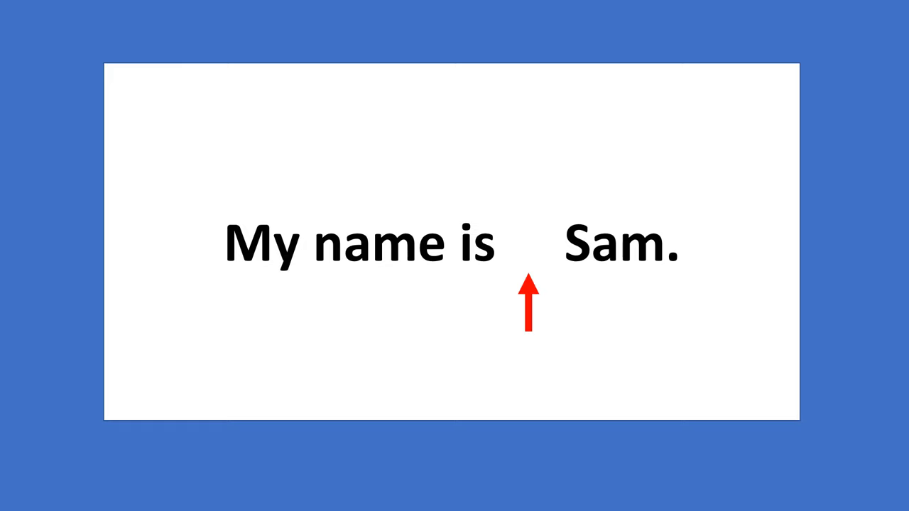
pyautogui.press('escape')
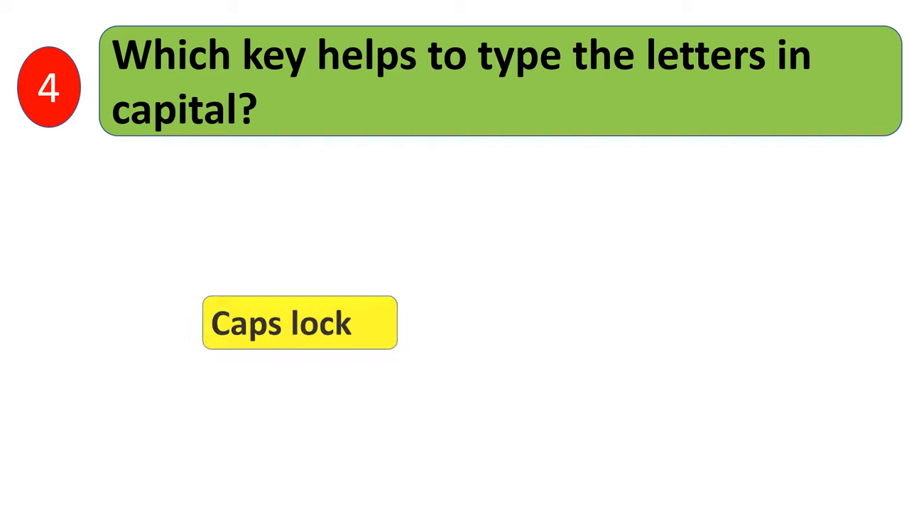
pyautogui.press('right')
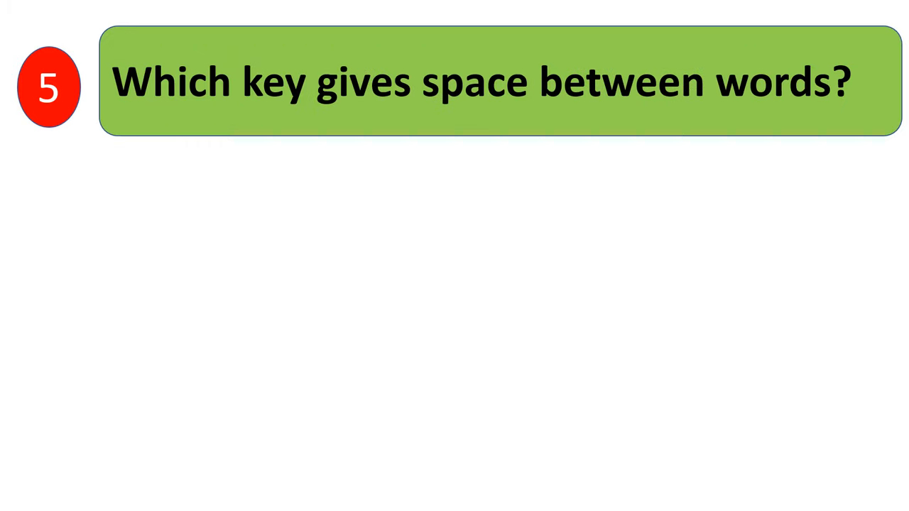